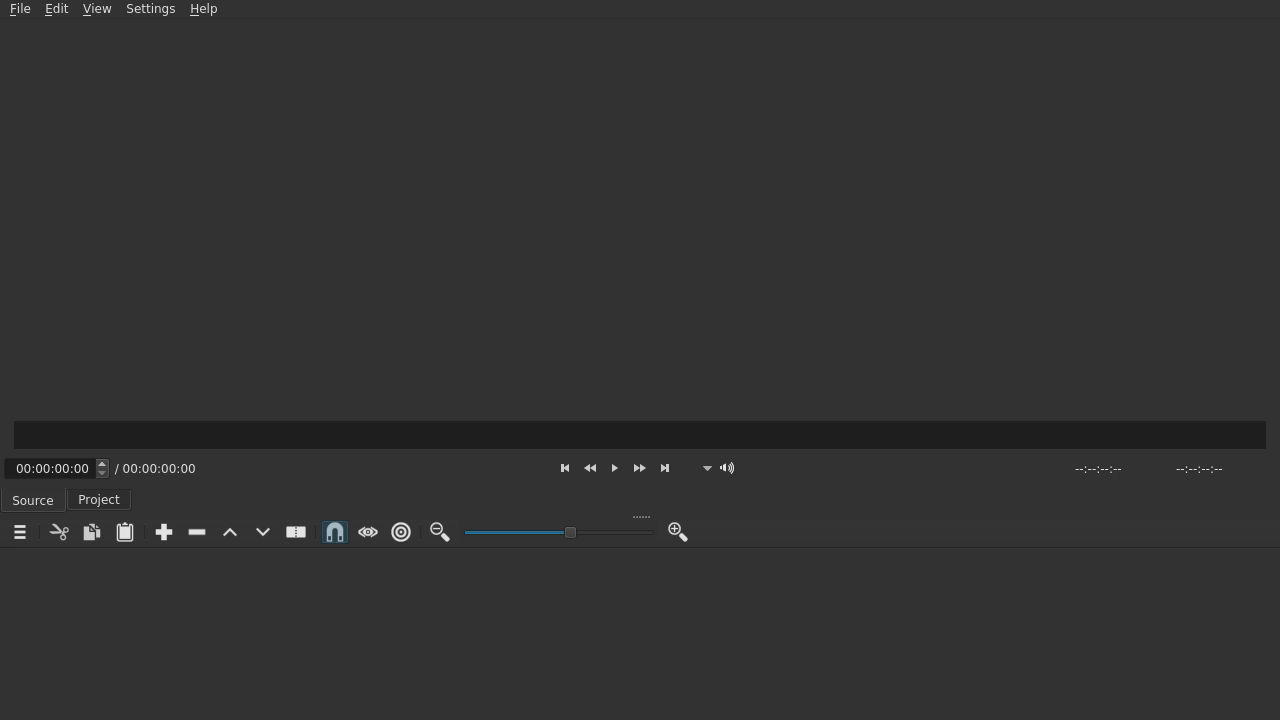
- Place doorexplosions.mp4 on the V1 track and play it to preview the explosion
click(614, 468)
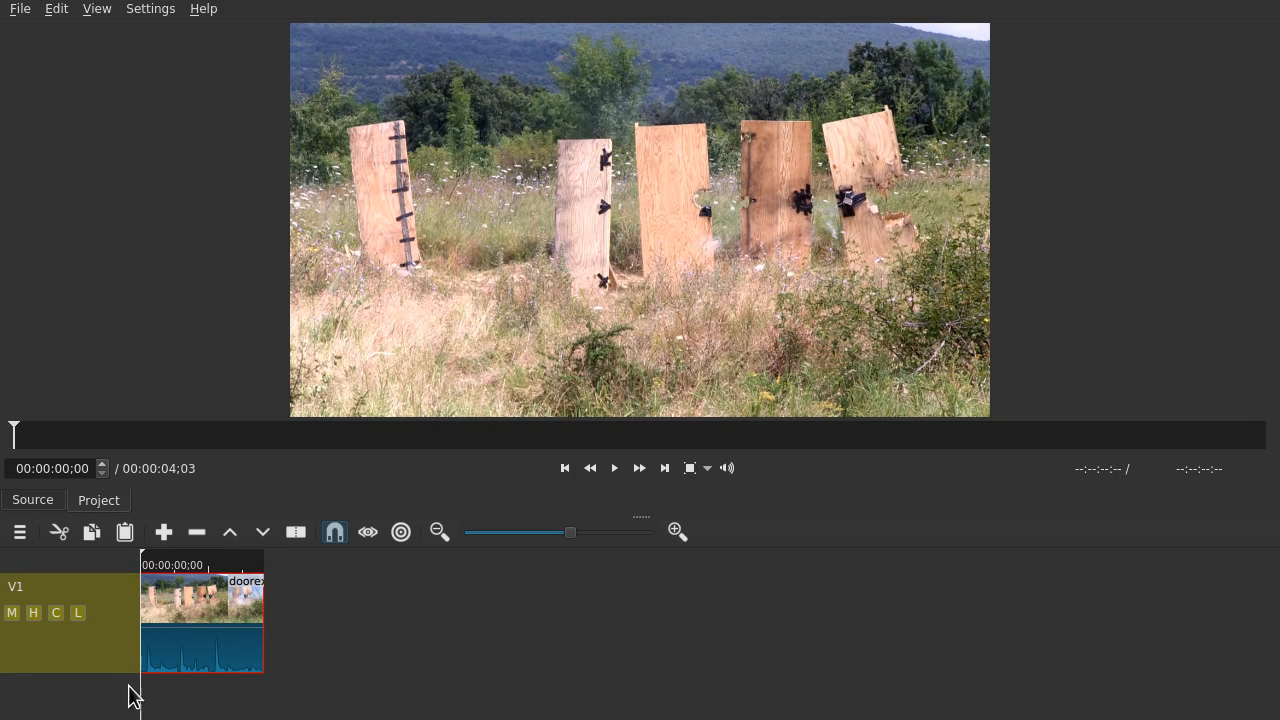
click(613, 467)
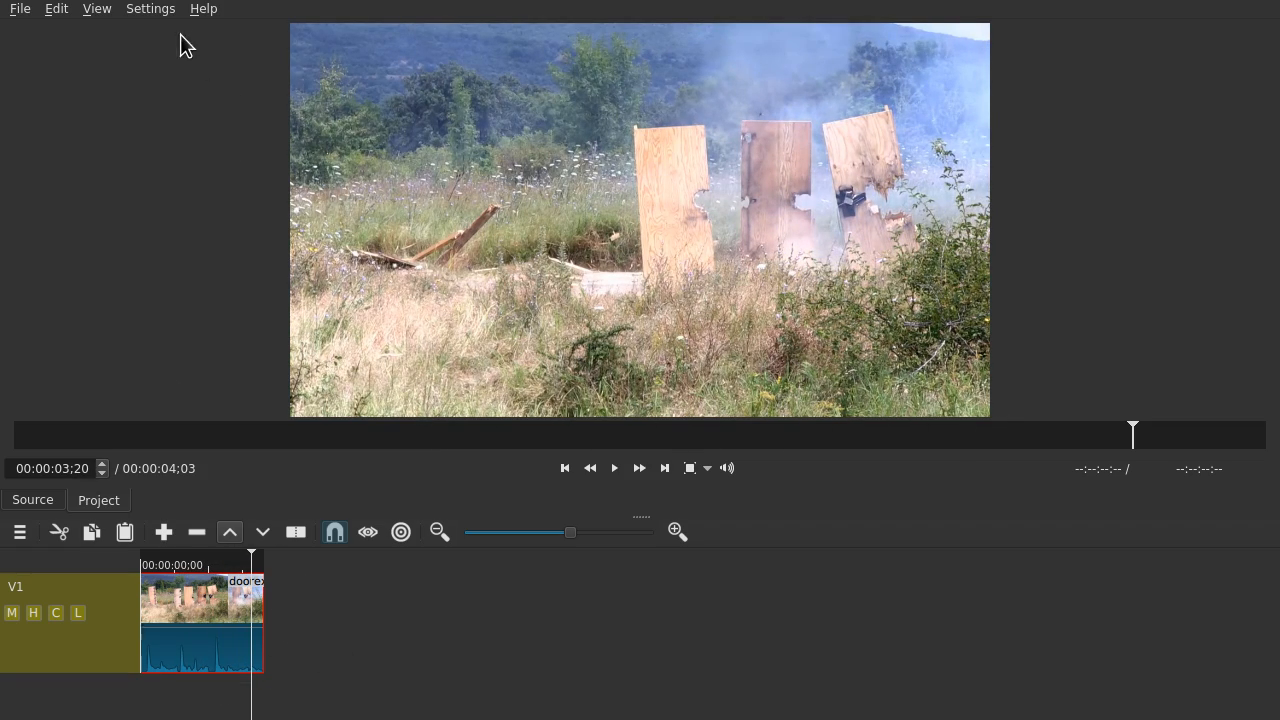
- Show the Properties panel from the View menu, docking it beside the player
click(96, 8)
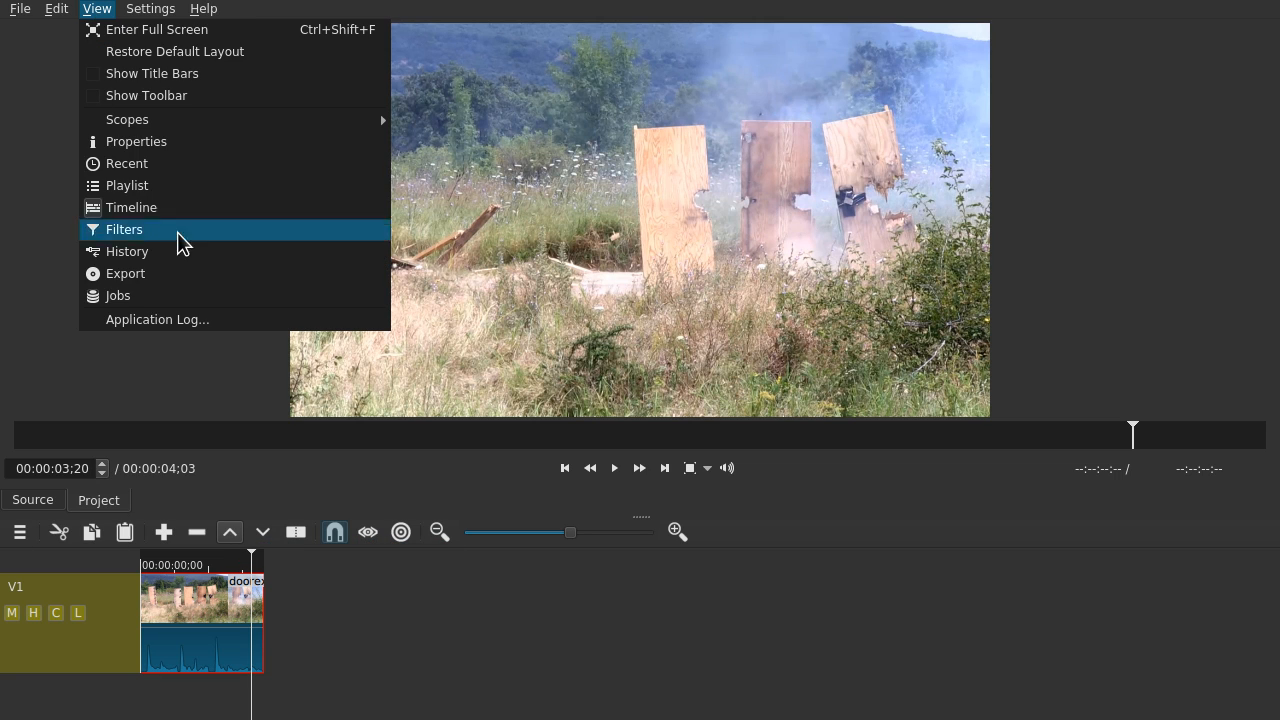
click(136, 141)
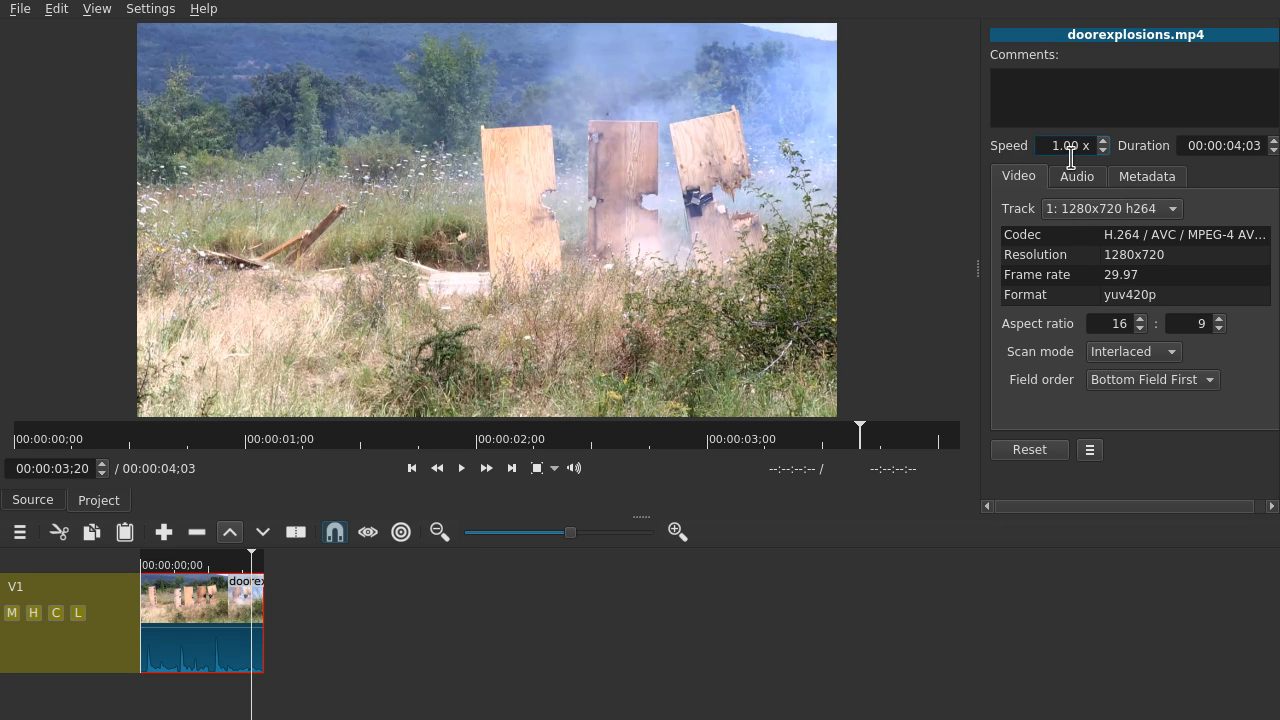
mouse_move(1078, 168)
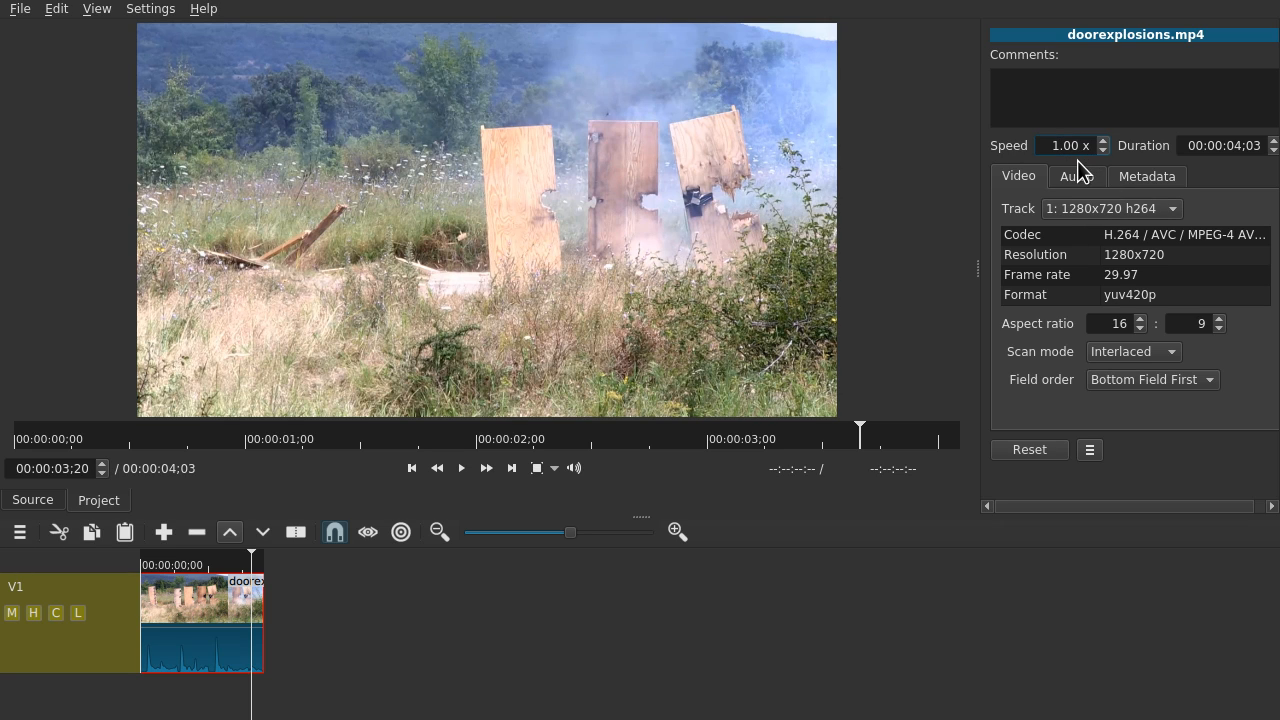
mouse_move(1122, 207)
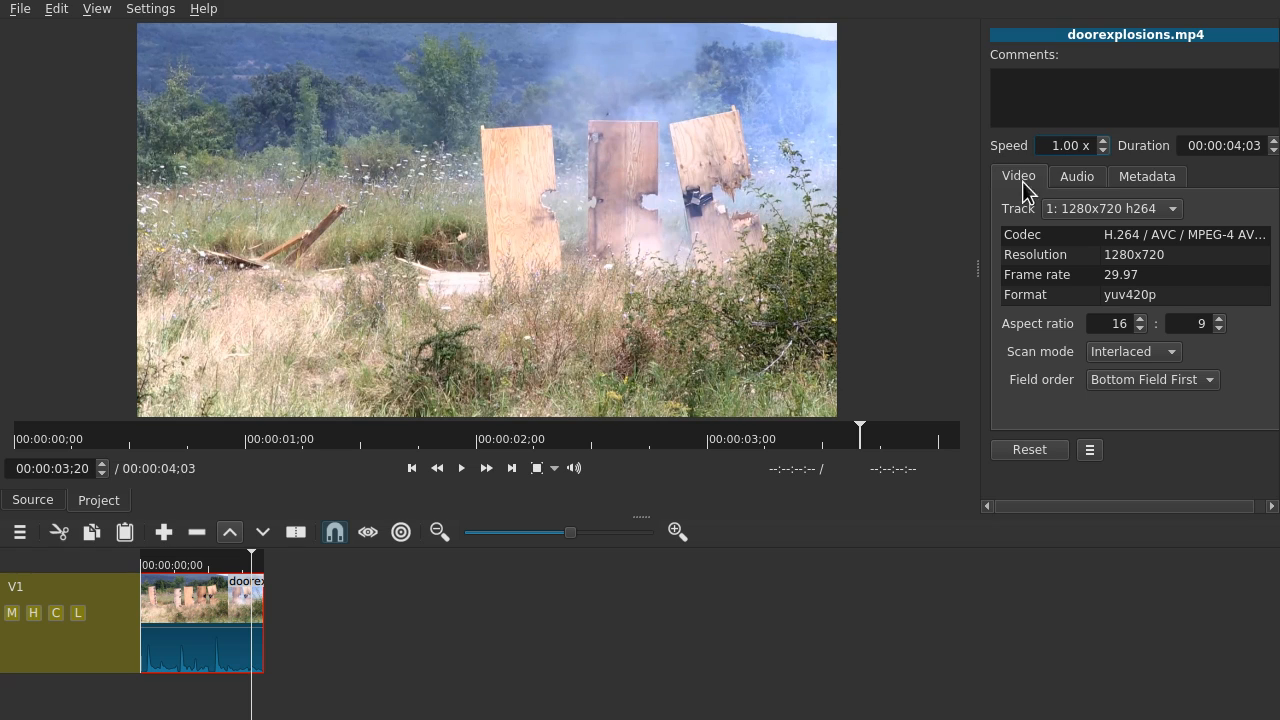
mouse_move(697, 140)
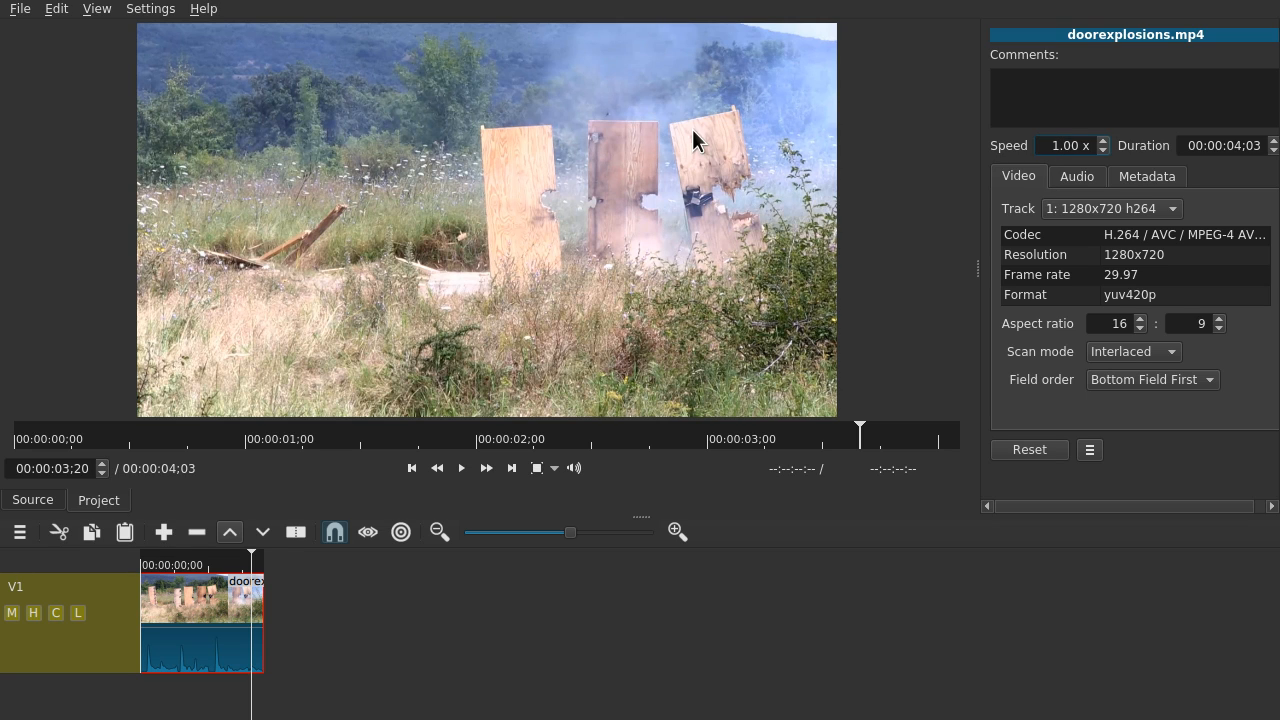
mouse_move(172, 45)
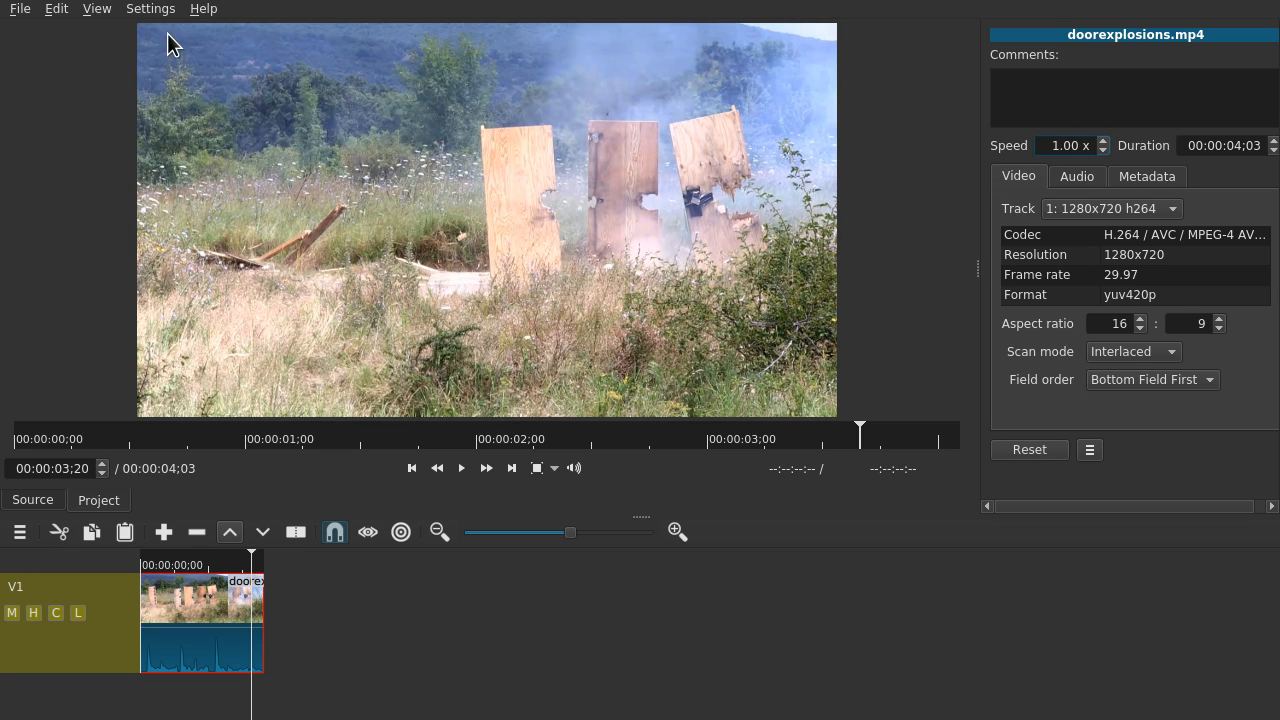
click(150, 8)
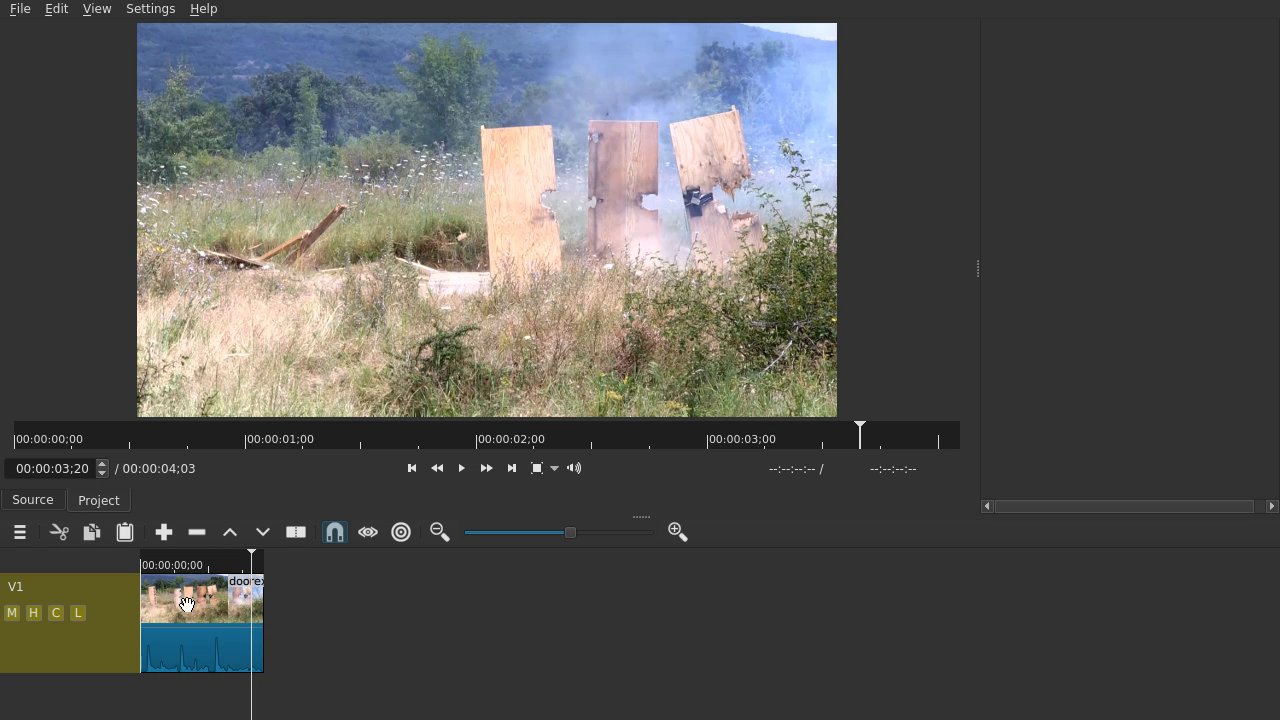
- Select the exploding-doors clip on the timeline so Properties shows its speed settings
click(200, 620)
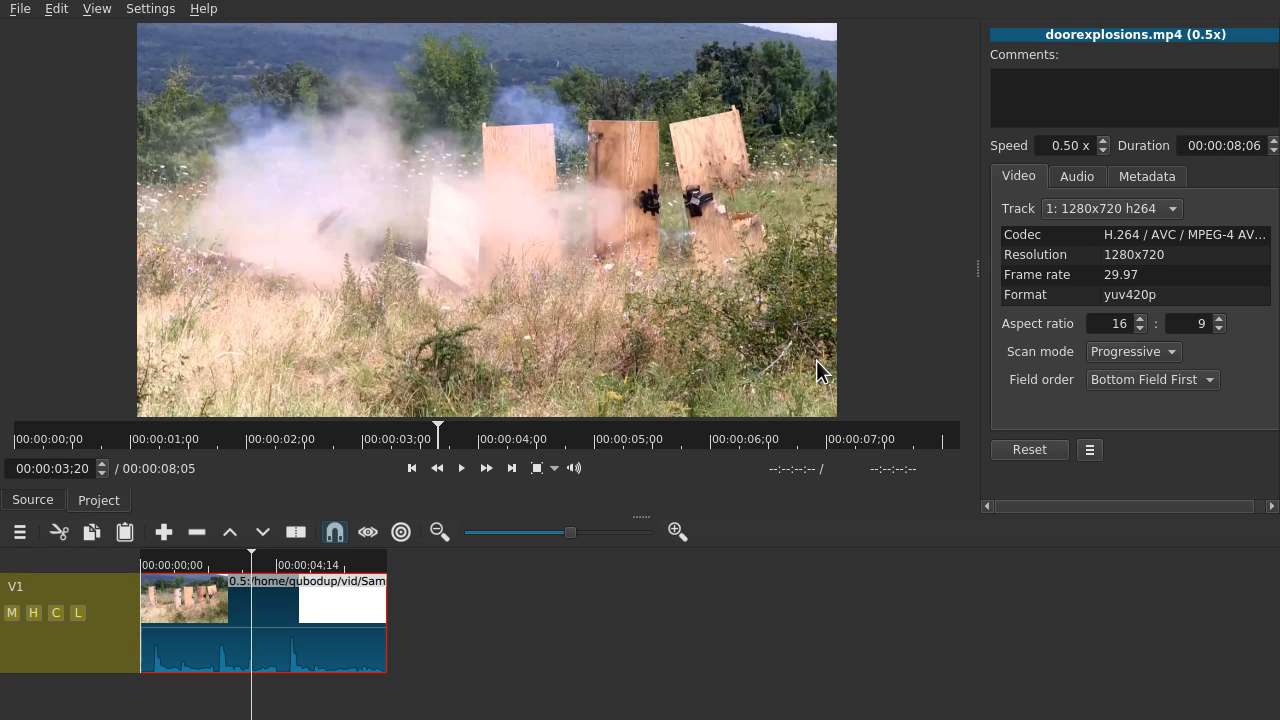
mouse_move(246, 538)
text(0.25)
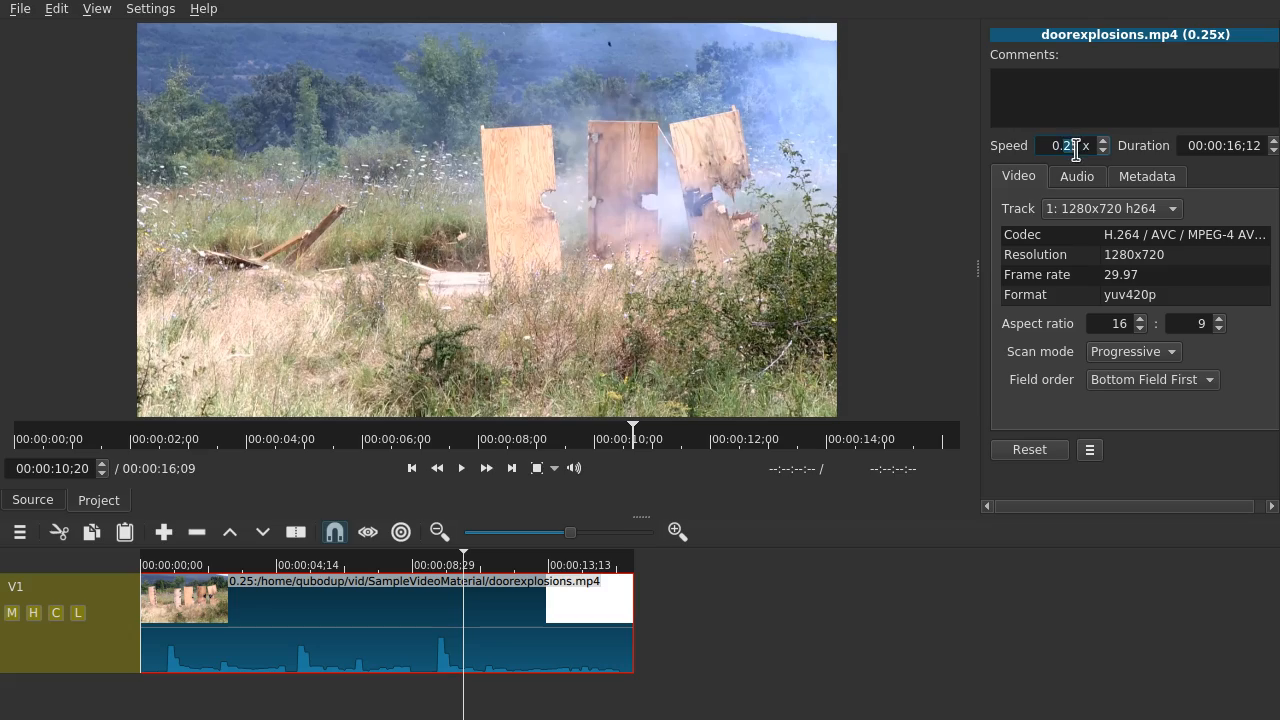
- Set the clip's Speed to 0.12, stretching it to about 33 seconds
click(1102, 150)
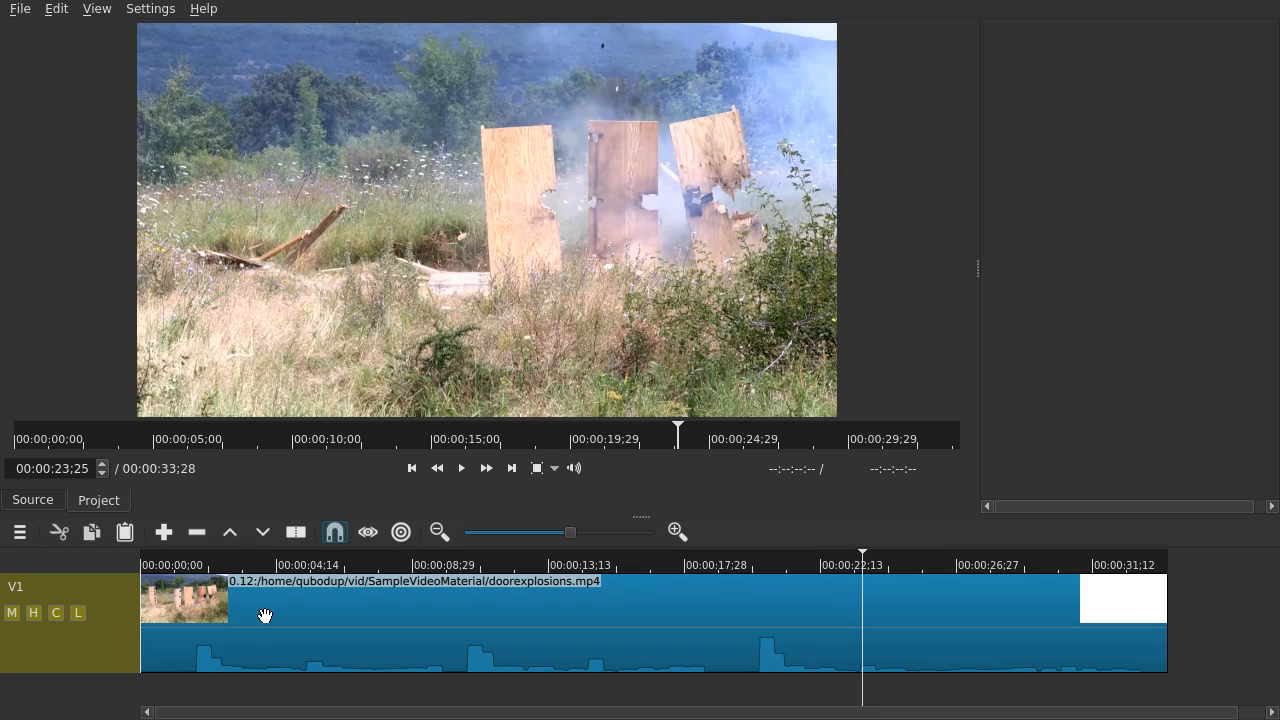
click(96, 9)
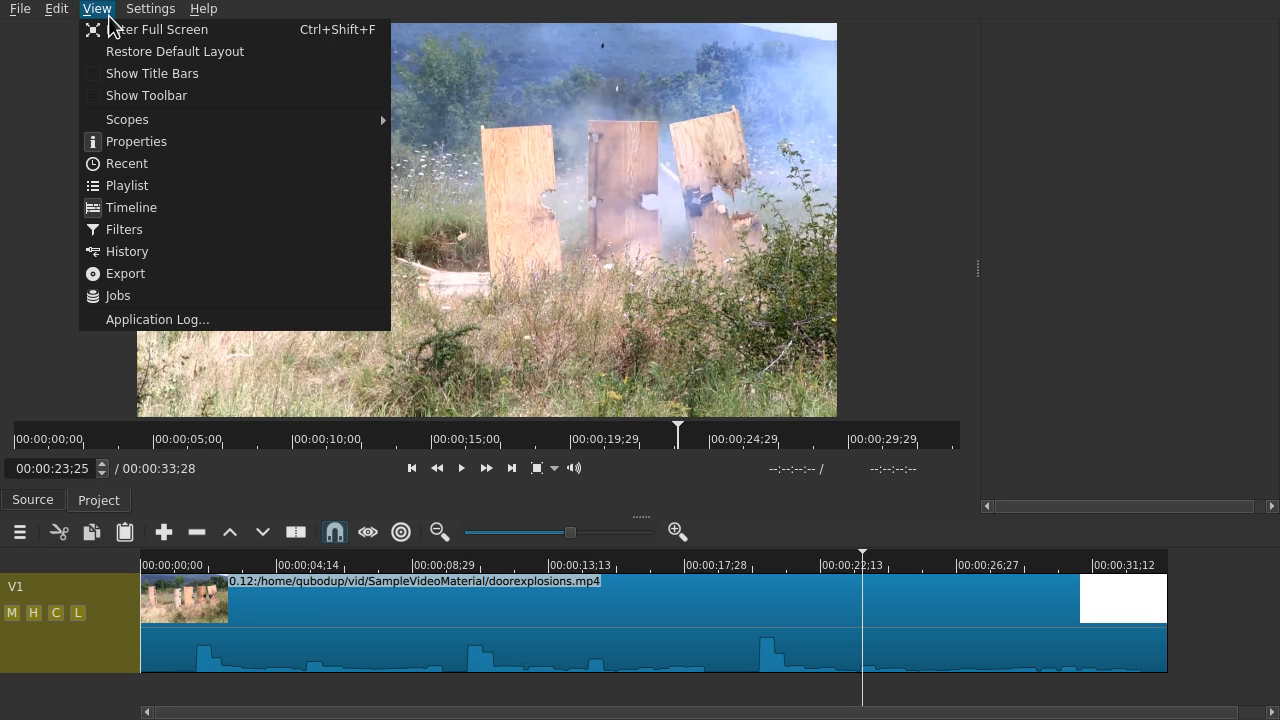
- Show the Export panel with mp4 format at 1280x720 and 29.97 fps
click(125, 273)
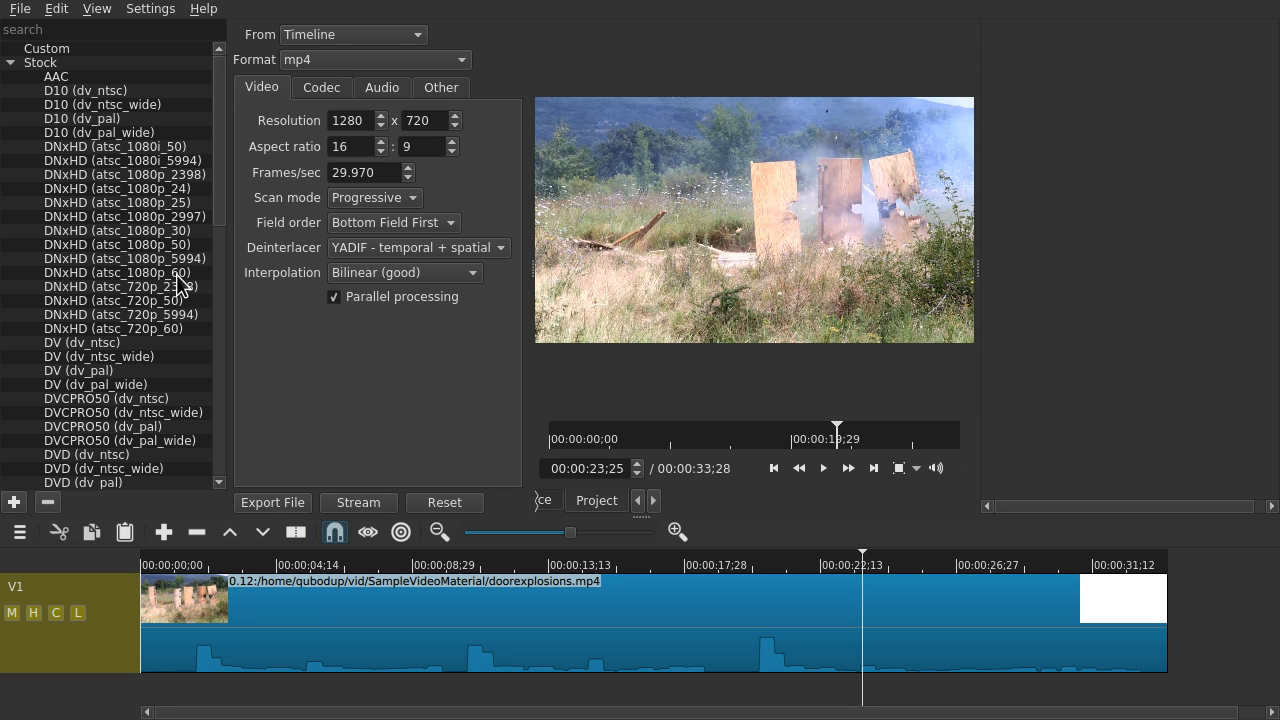
mouse_move(263, 531)
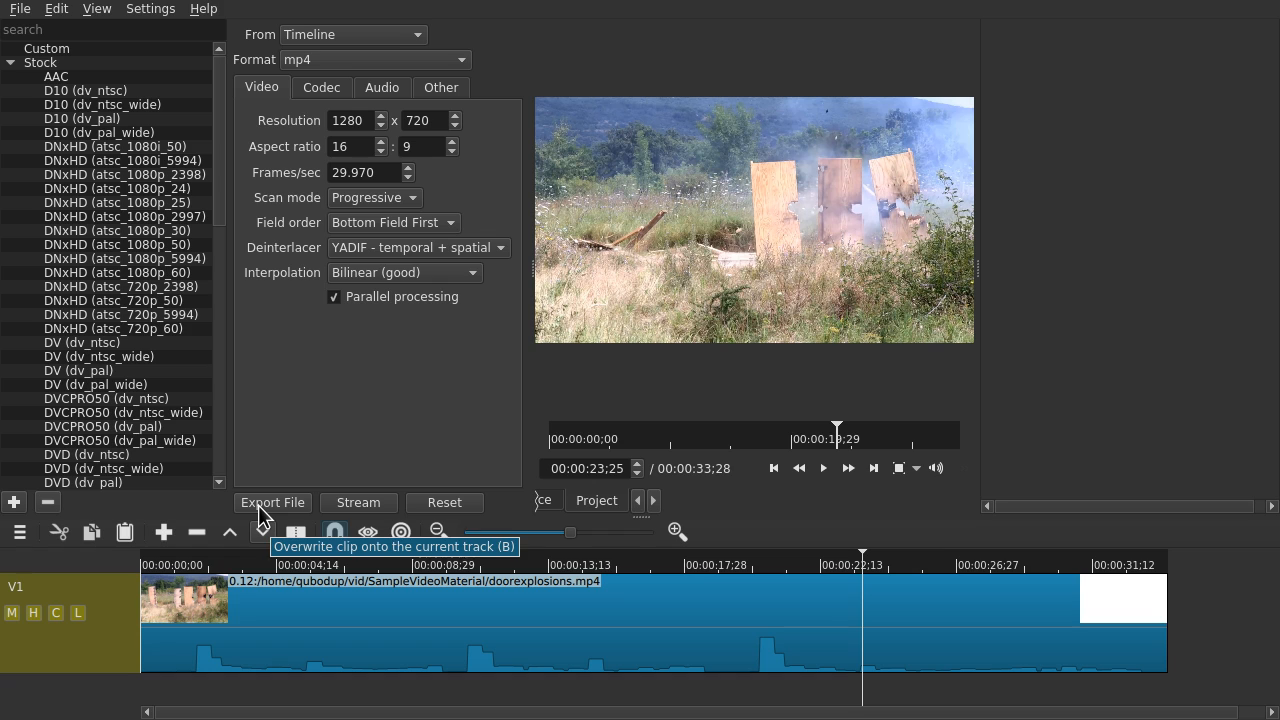
mouse_move(358, 490)
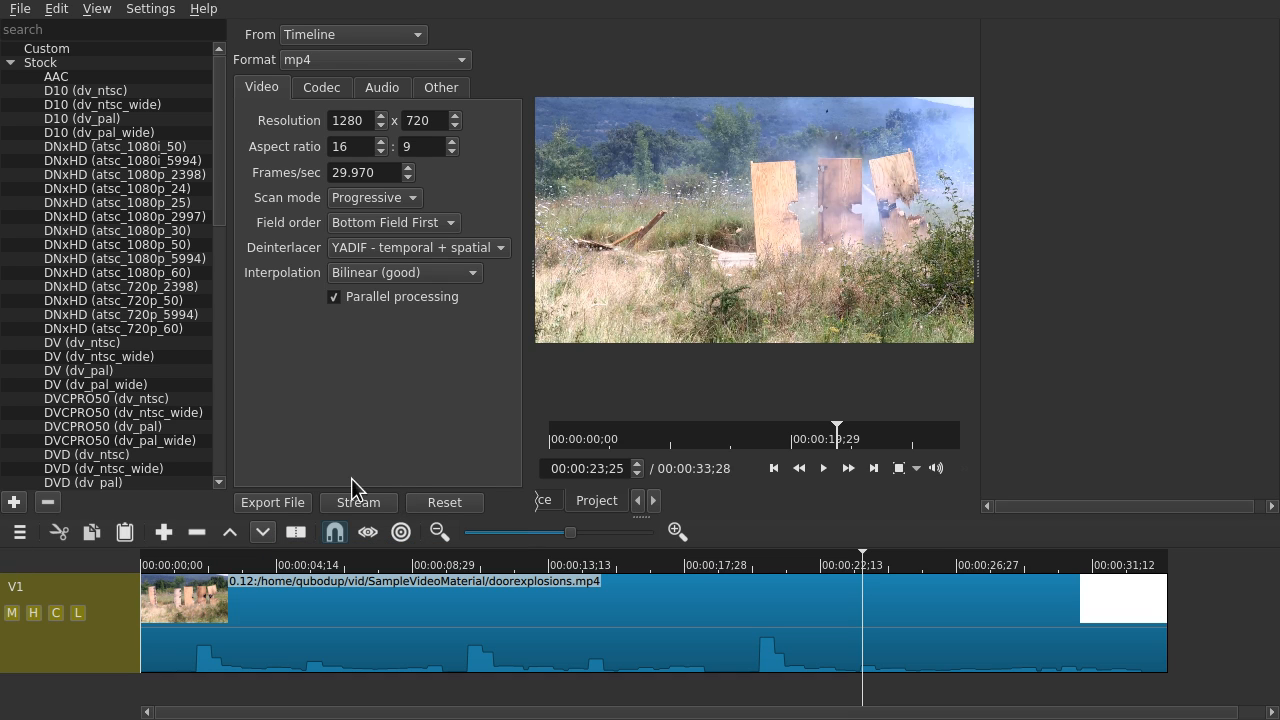
mouse_move(403, 462)
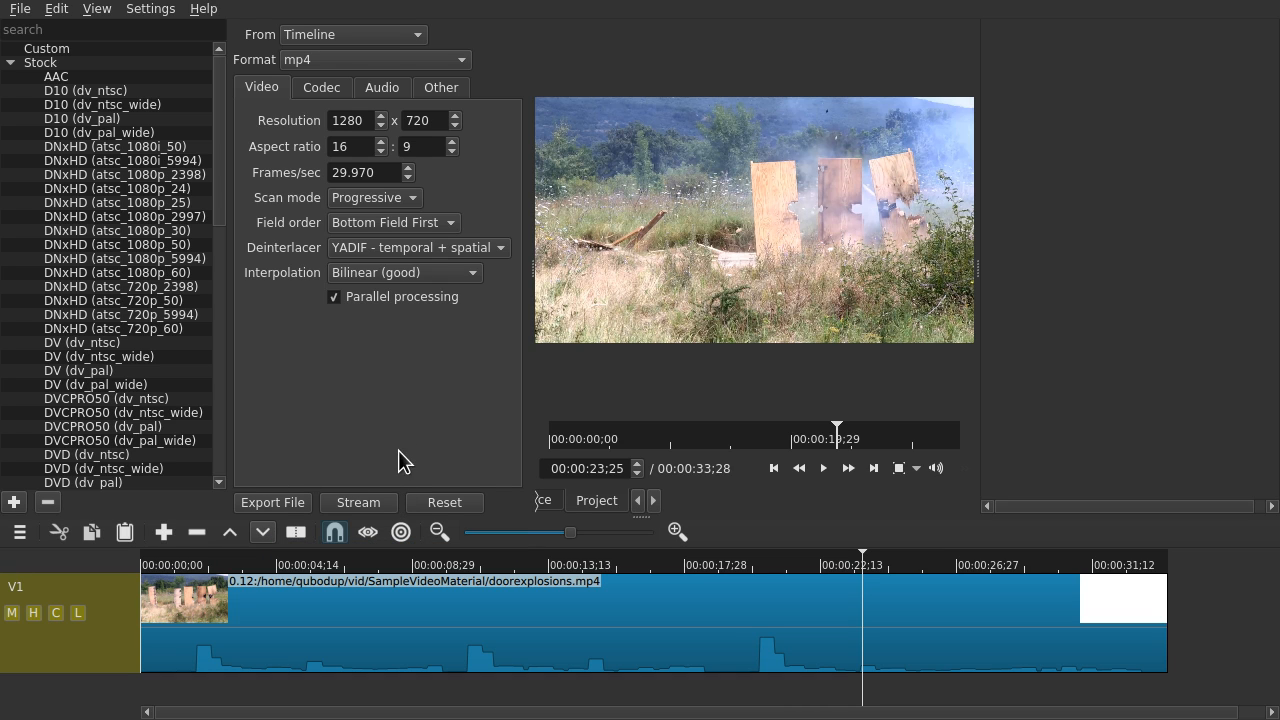